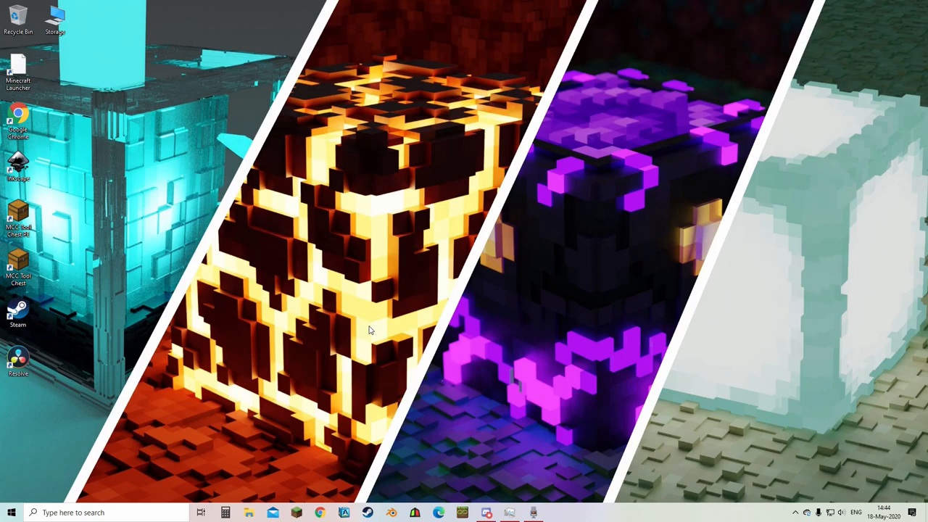
mouse_move(634, 464)
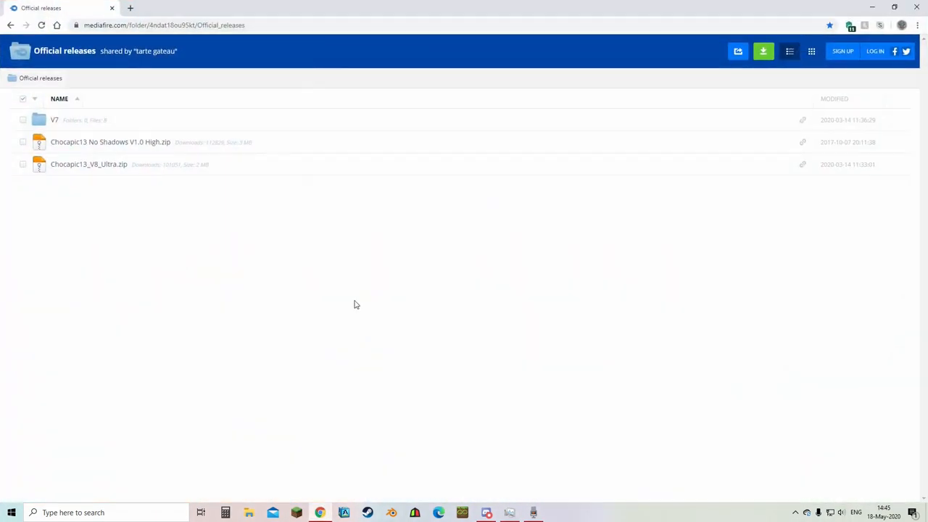
mouse_move(175, 204)
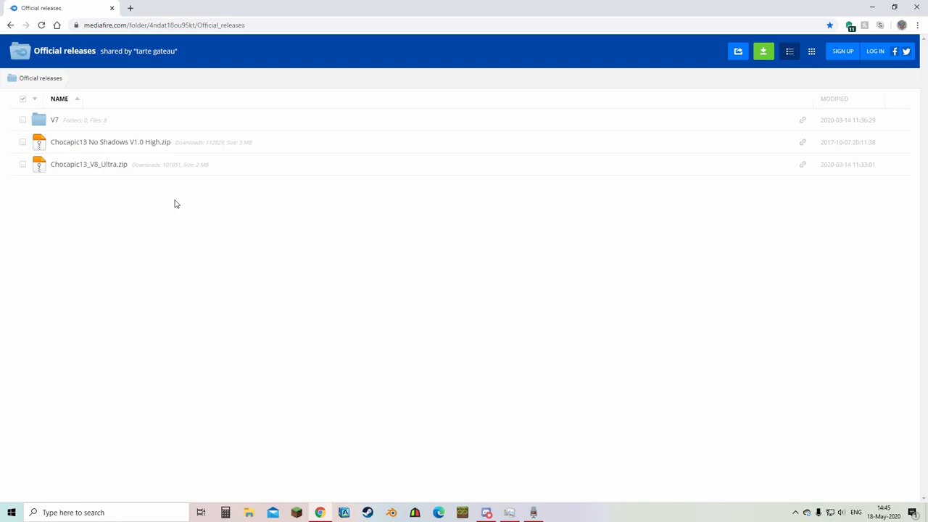
mouse_move(58, 121)
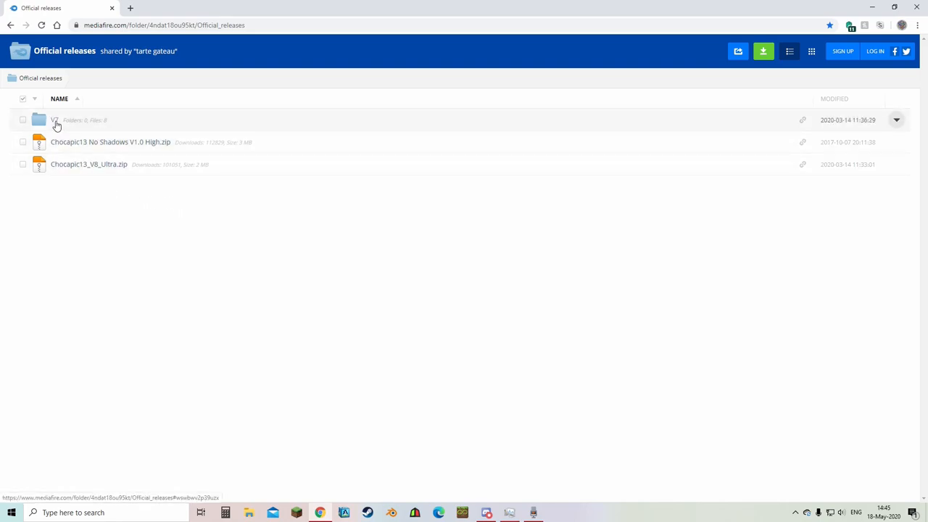
mouse_move(85, 109)
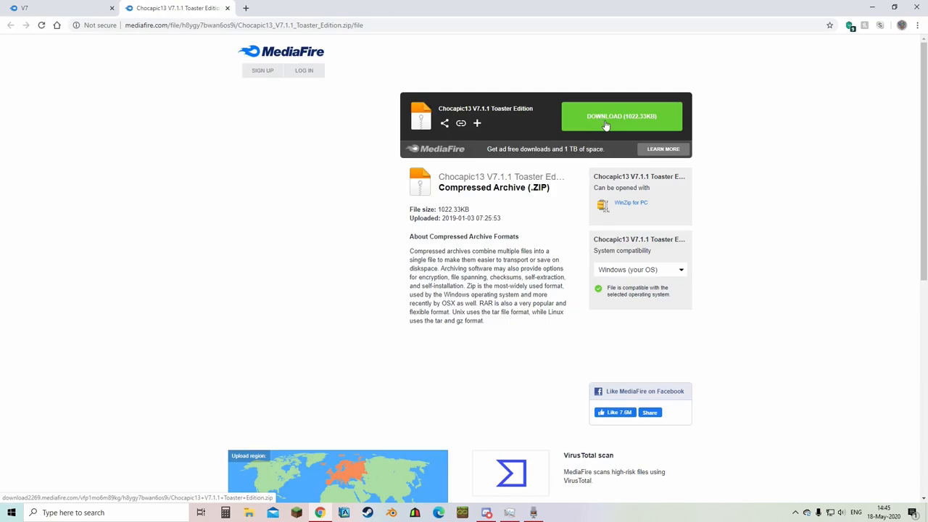
Download the Chocapic13 V7.1.1 Toaster Edition zip from MediaFire.
click(621, 116)
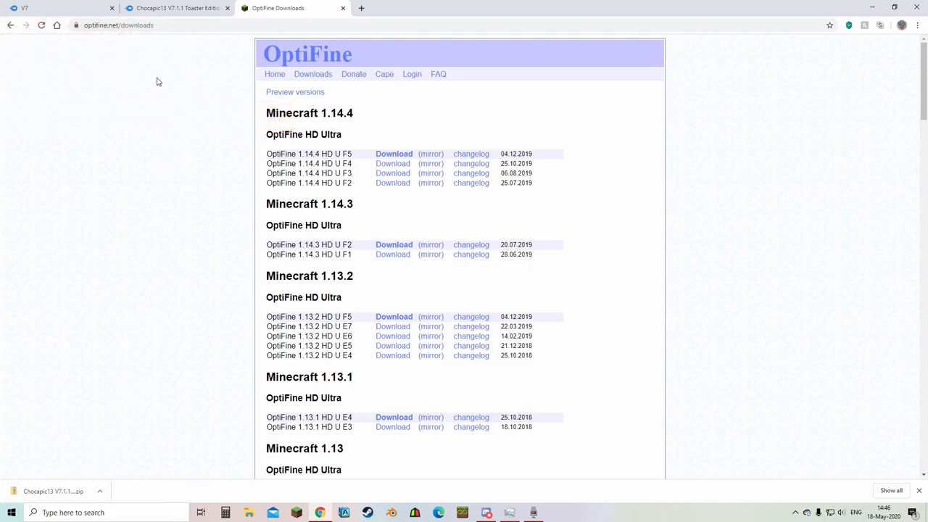
mouse_move(286, 115)
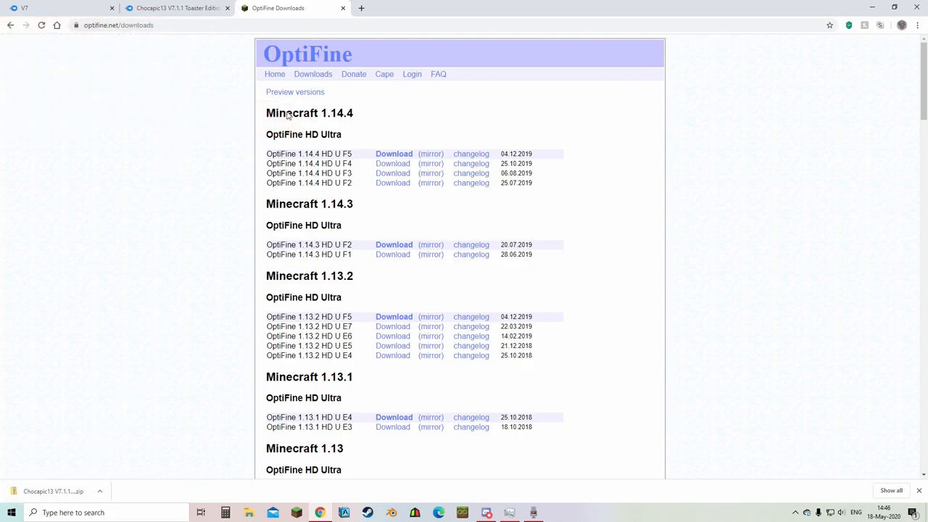
mouse_move(271, 118)
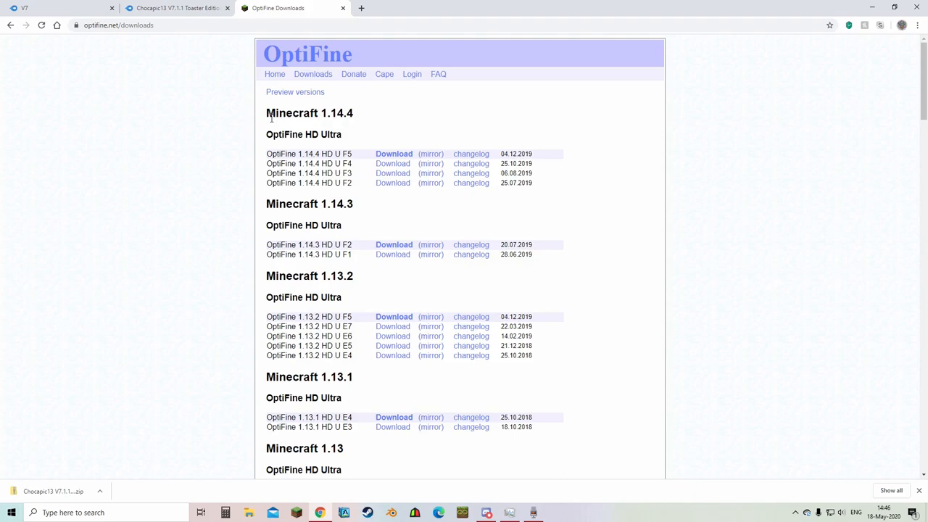
mouse_move(244, 147)
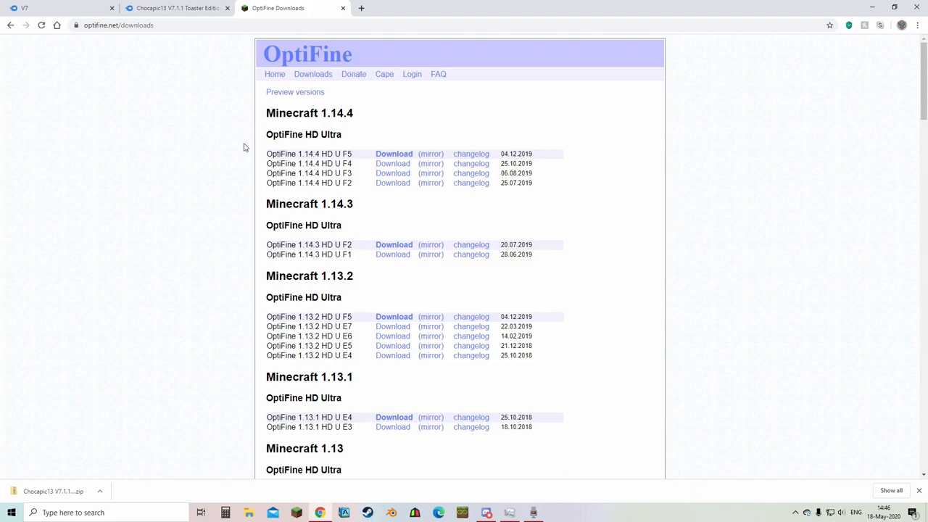
mouse_move(662, 158)
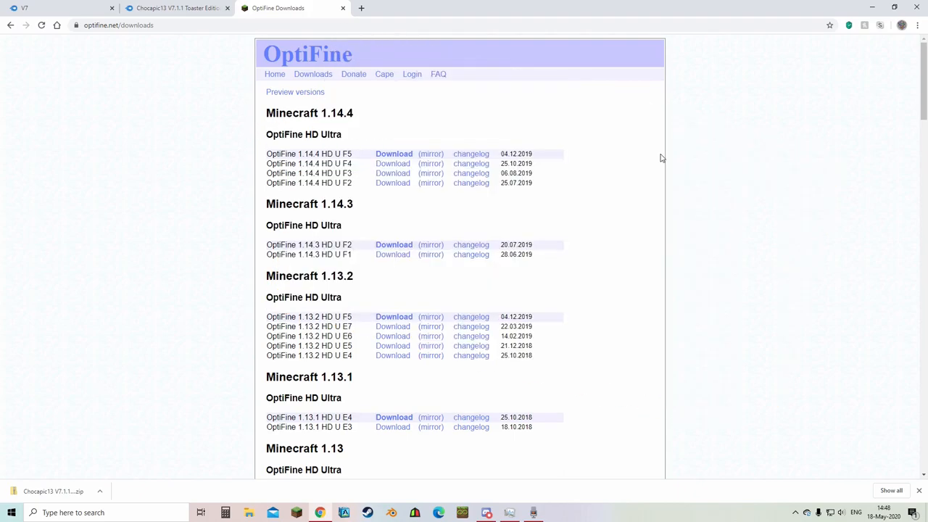
mouse_move(364, 118)
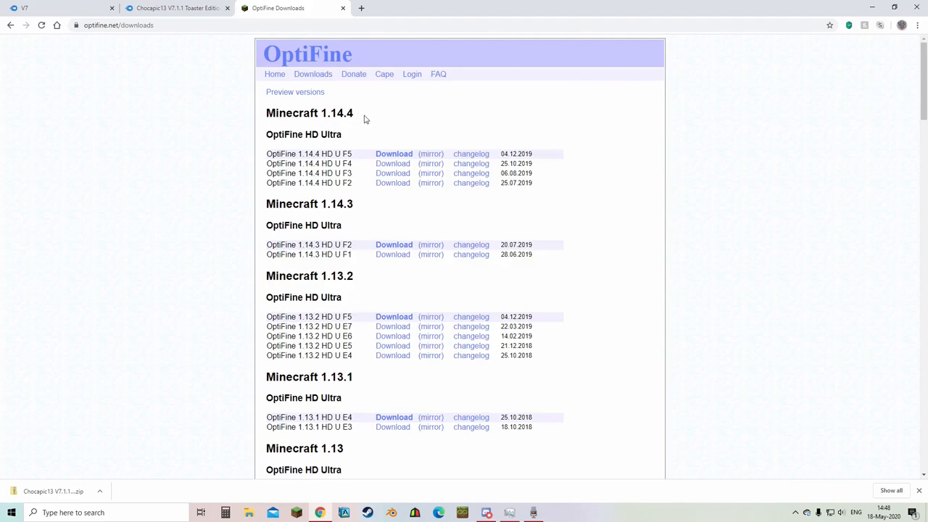
From the preview versions list, download OptiFine 1.15.2 HD U G1 pre17.
scroll(down, 3)
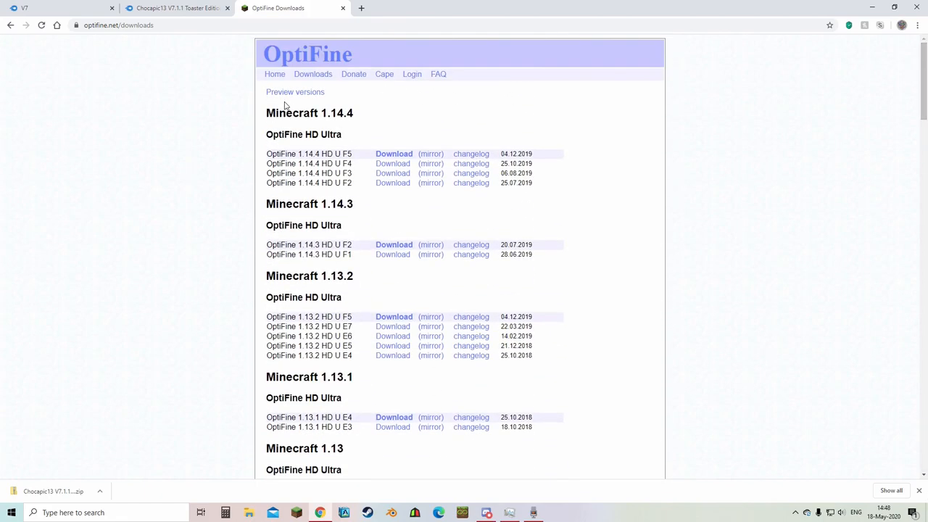
click(294, 91)
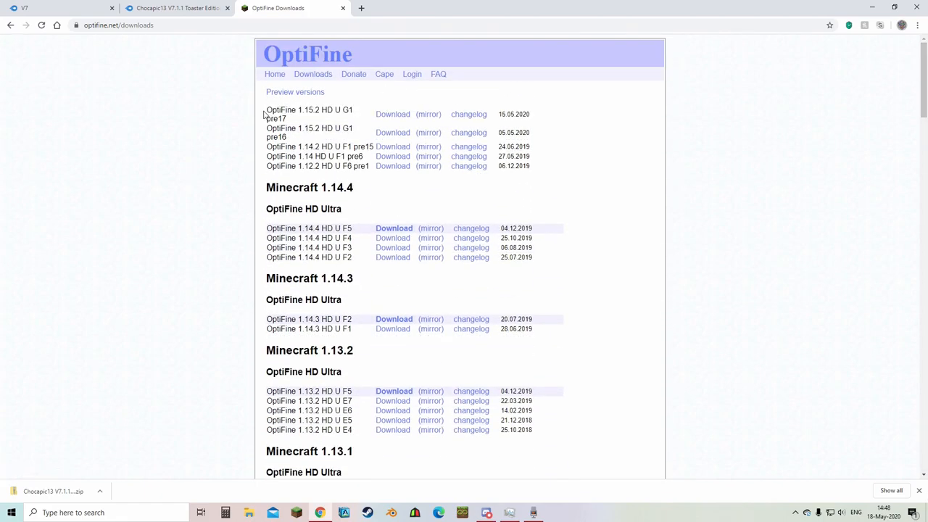
mouse_move(390, 117)
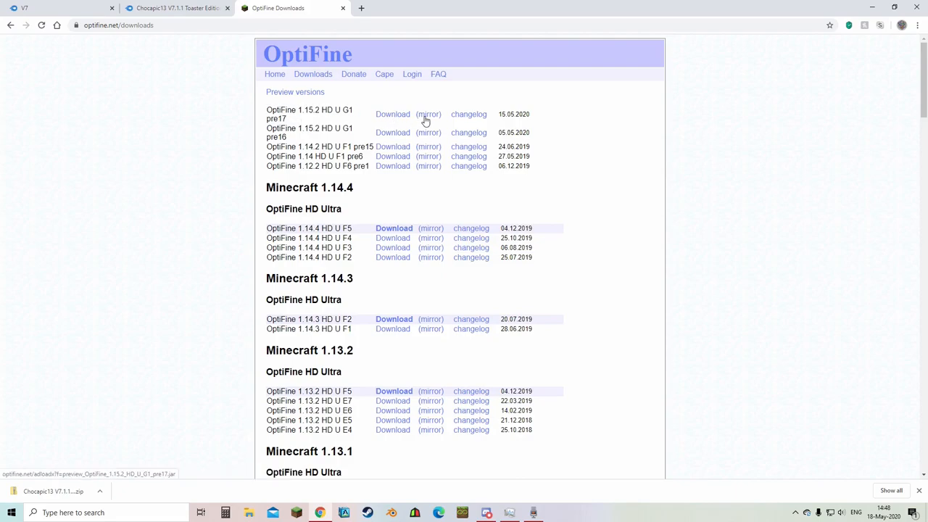
mouse_move(393, 116)
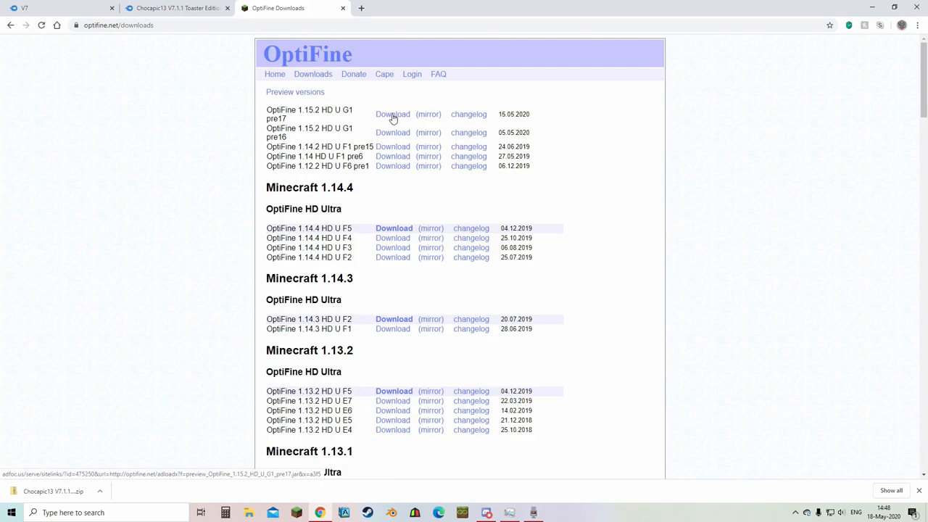
click(392, 114)
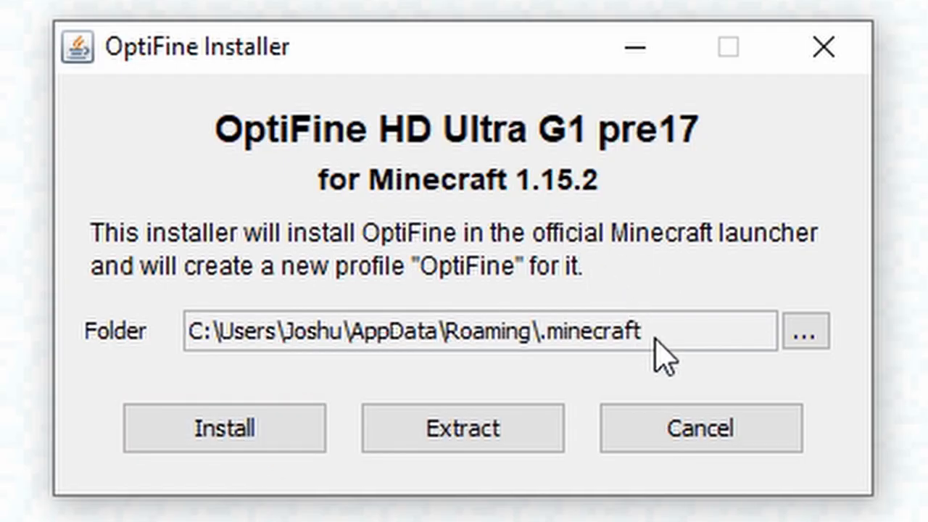
Select the whole .minecraft folder path in the installer's Folder field.
triple_click(428, 329)
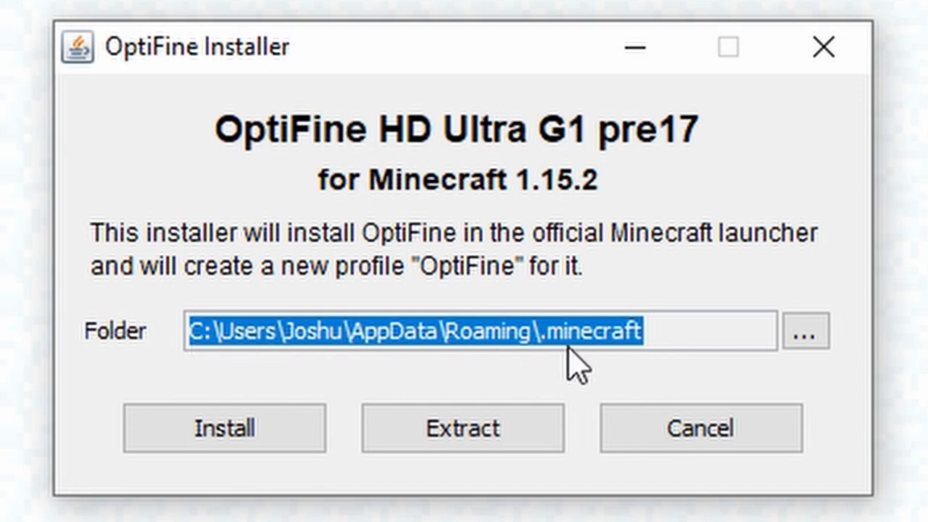
mouse_move(598, 377)
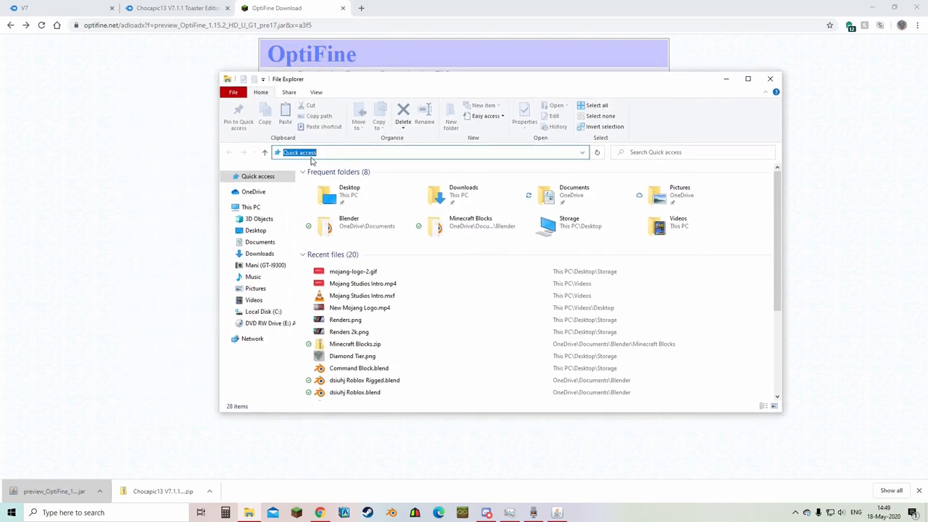
Navigate to C:\Users\Joshu\AppData\Roaming\.minecraft and locate the shaderpacks folder.
text(C:\Users\Joshu\AppData\Roaming\.minecraft)
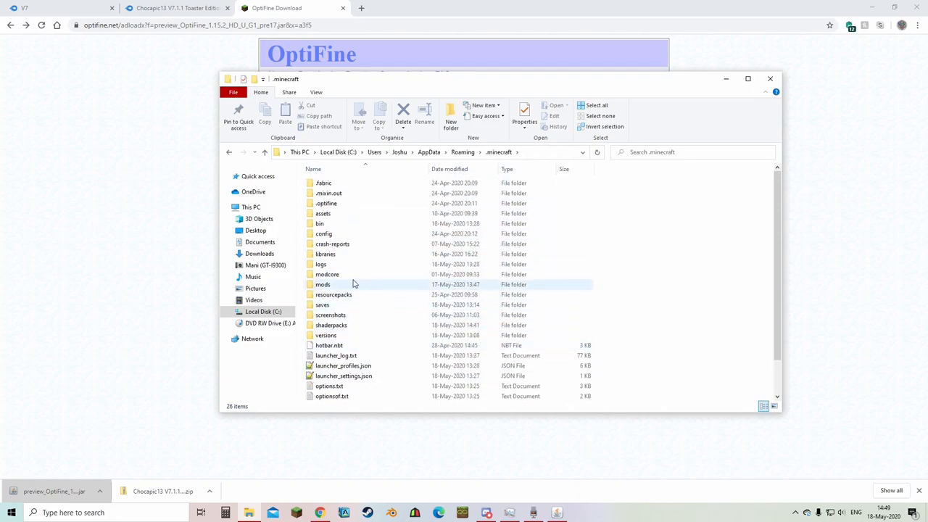
click(322, 284)
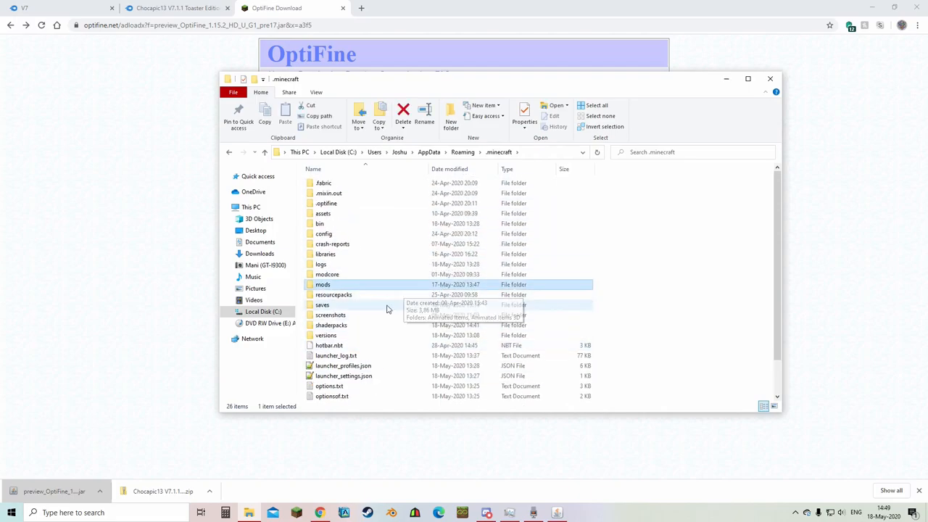
click(333, 295)
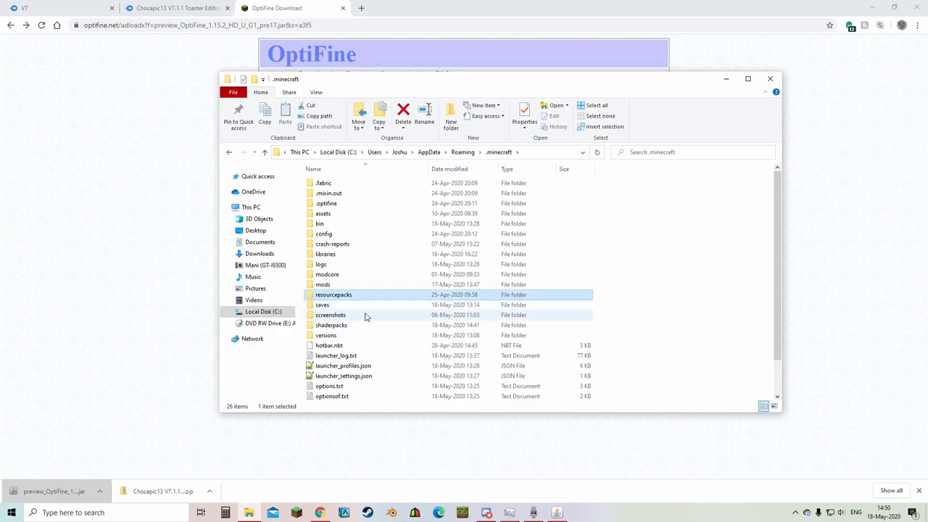
click(322, 305)
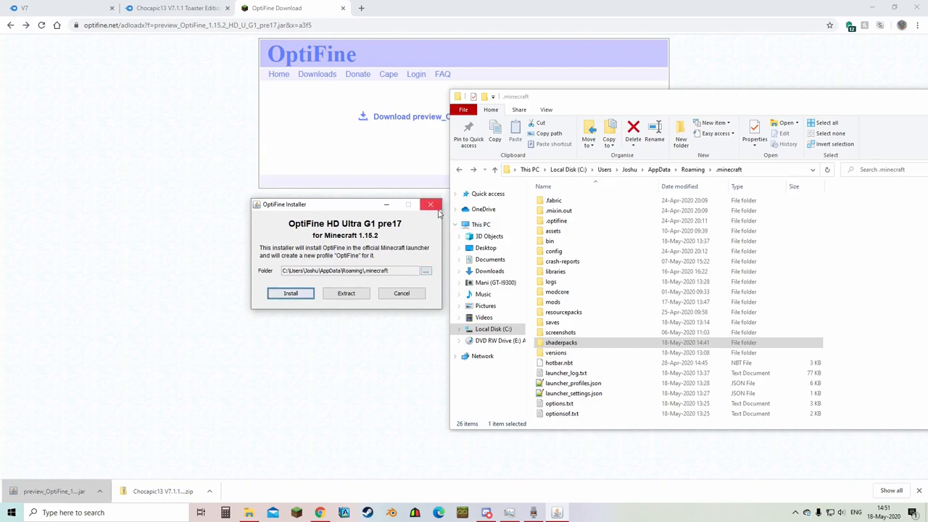
click(430, 204)
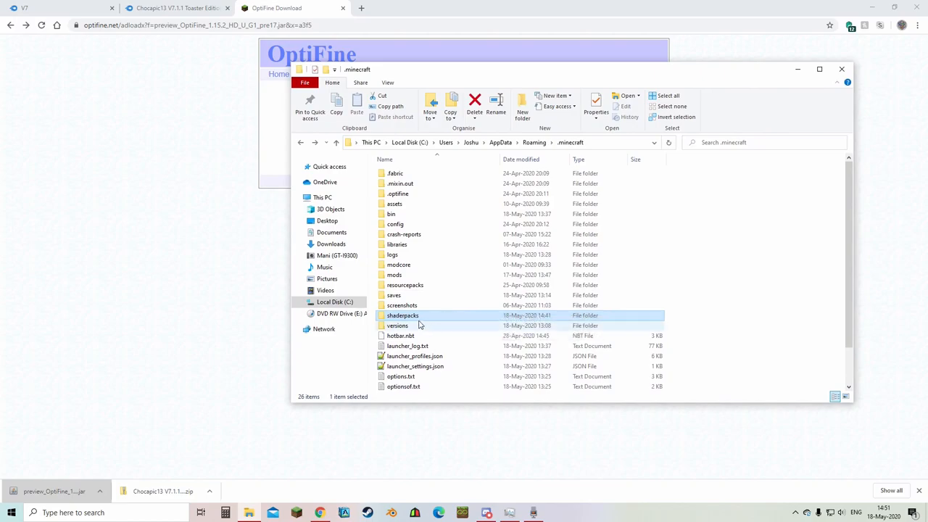
mouse_move(396, 315)
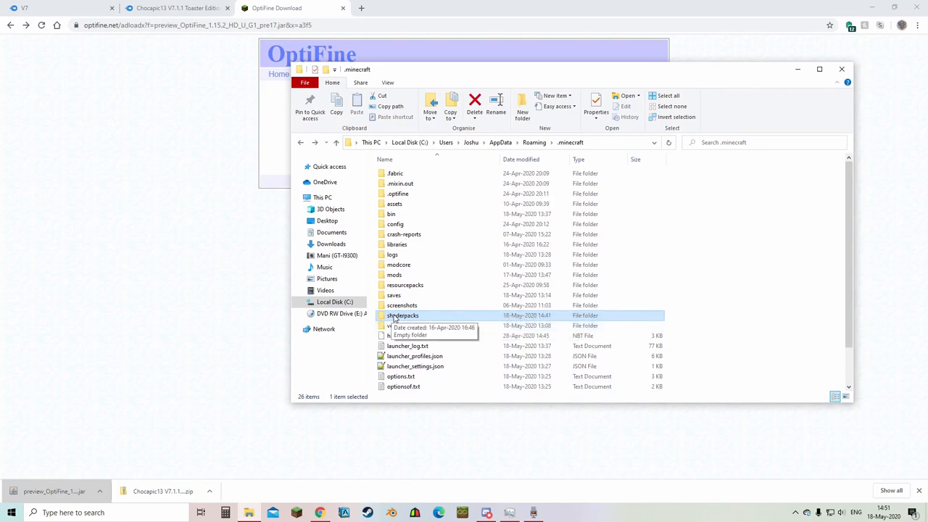
Move the downloaded Chocapic13 zip into the shaderpacks folder.
double_click(402, 315)
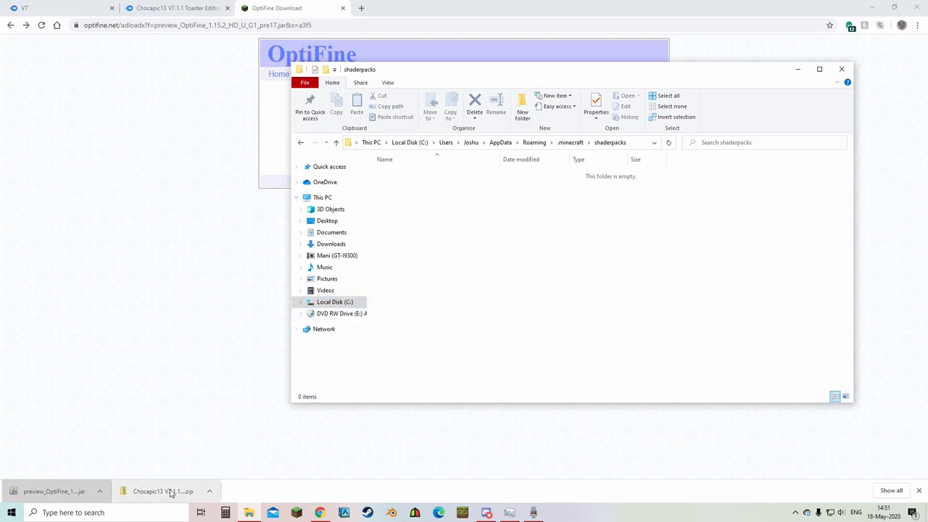
drag(163, 491, 489, 315)
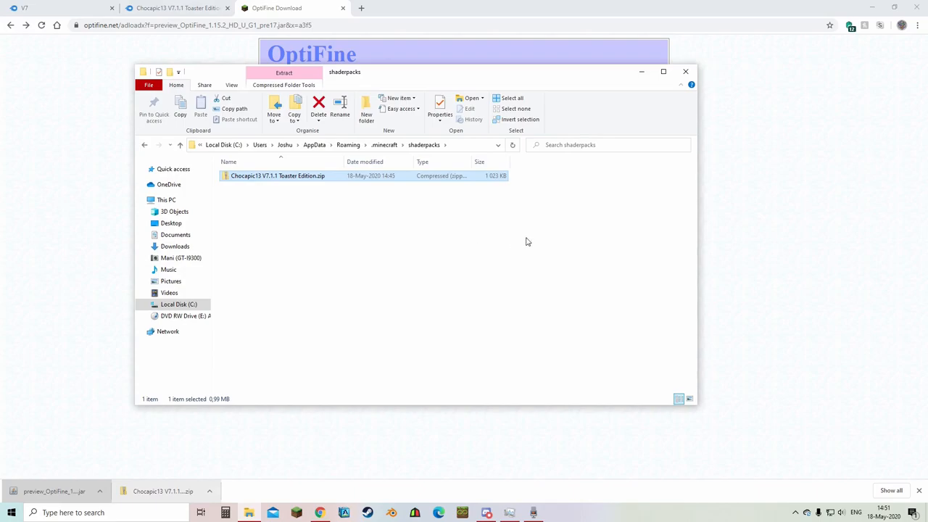
mouse_move(844, 40)
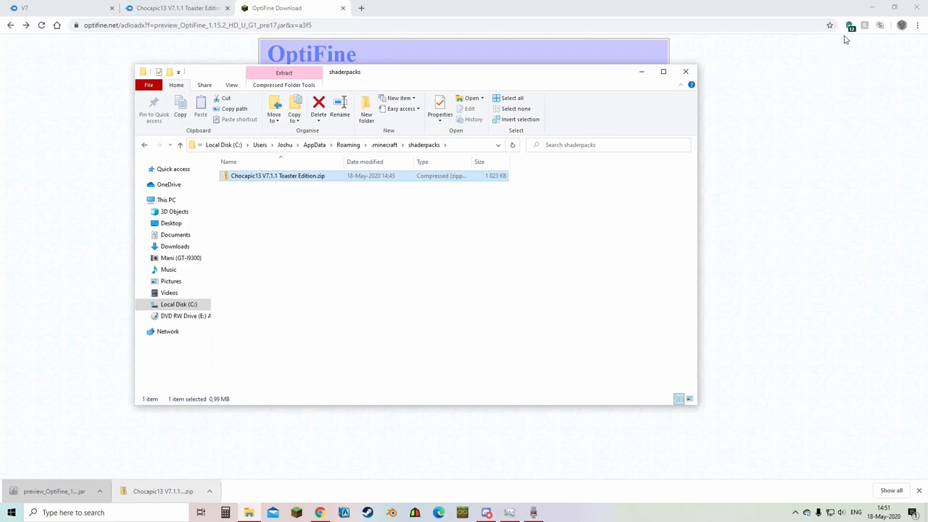
mouse_move(384, 238)
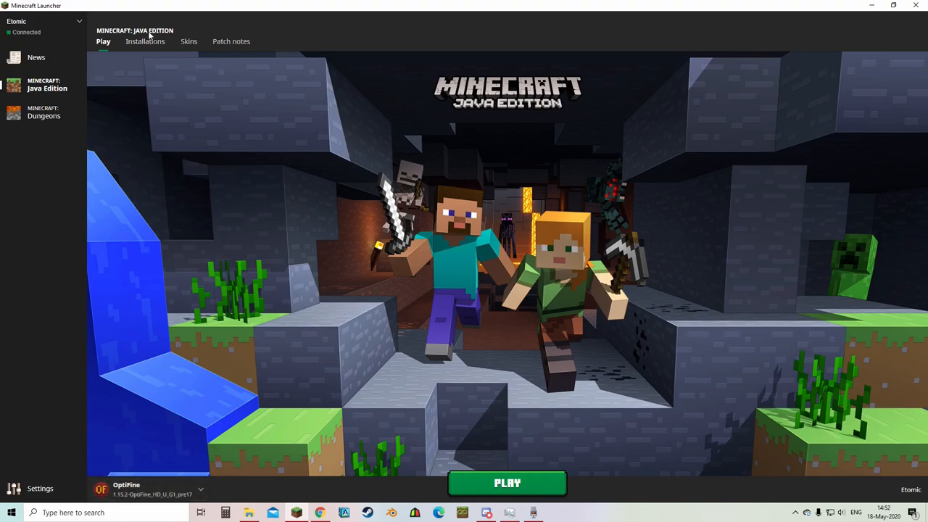
Create an installation on 1.15.2-OptiFine_HD_U_G1_pre17 and launch the game with it.
click(146, 42)
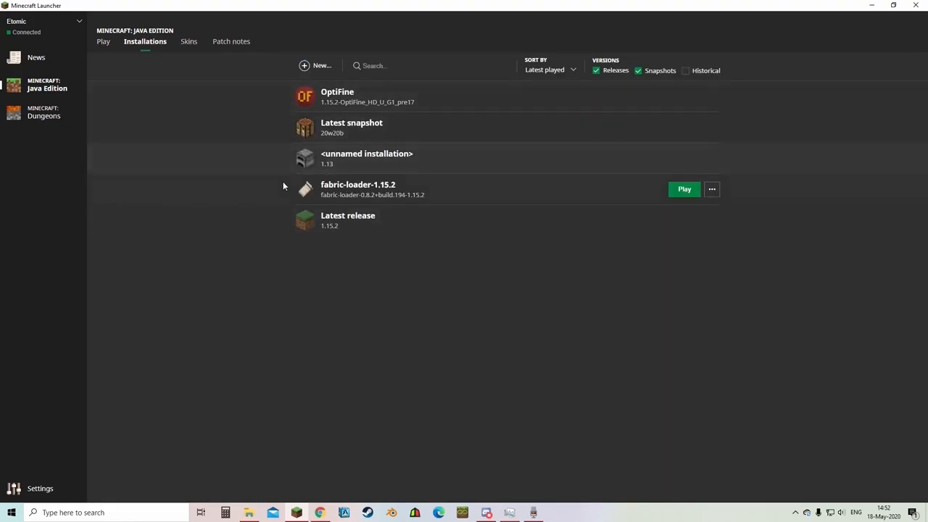
click(316, 65)
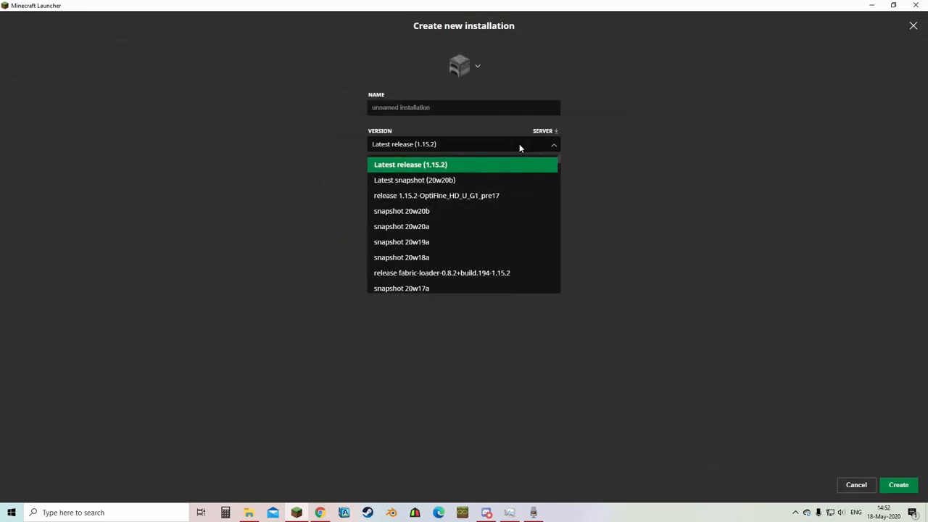
mouse_move(410, 201)
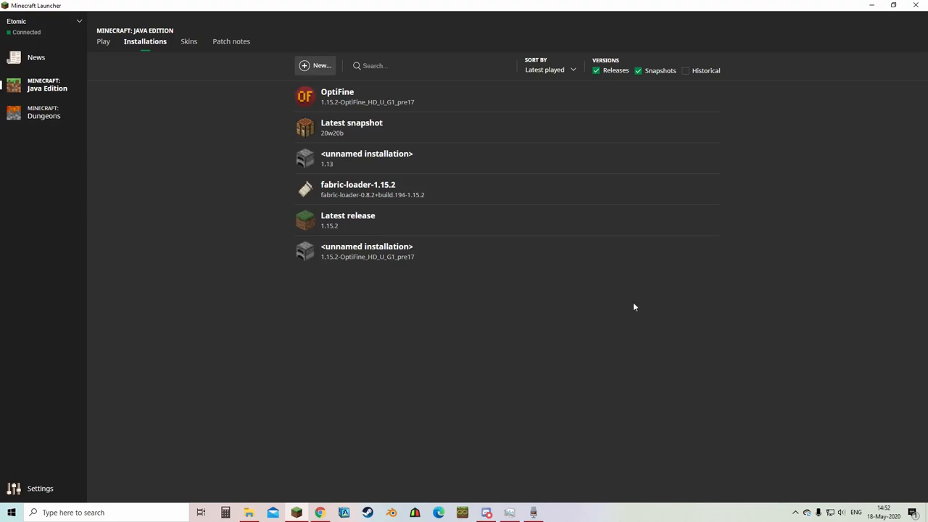
click(102, 41)
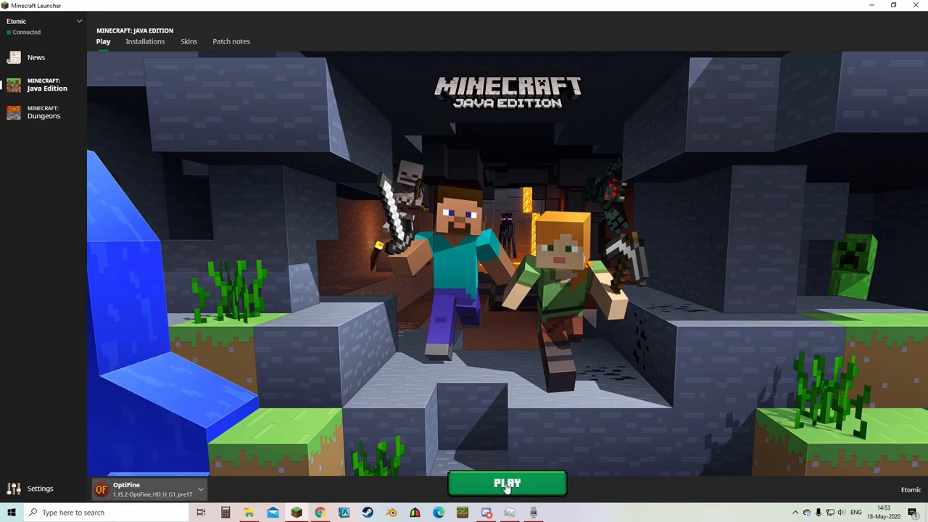
click(507, 482)
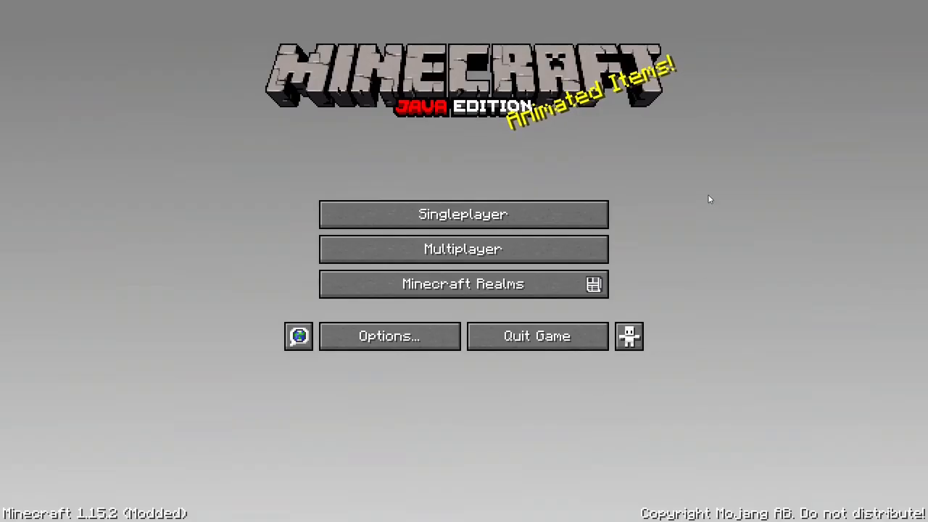
mouse_move(720, 240)
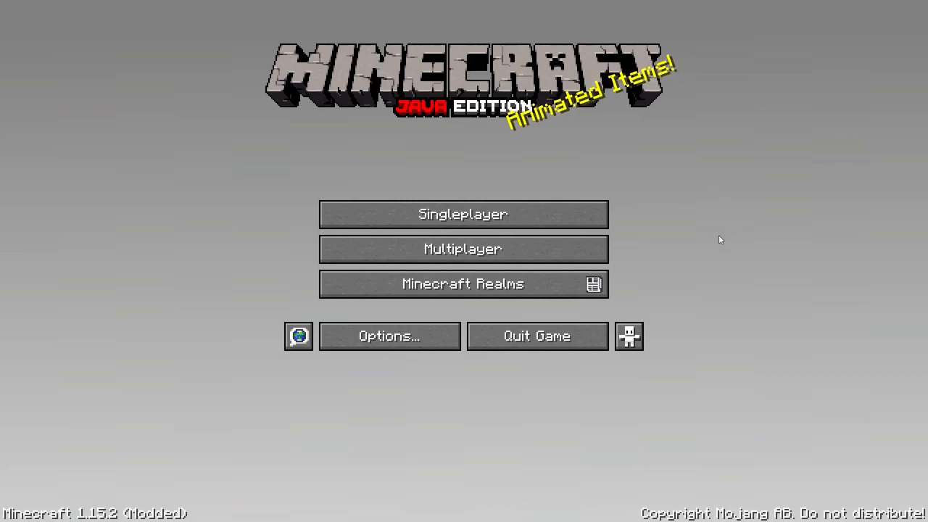
mouse_move(677, 370)
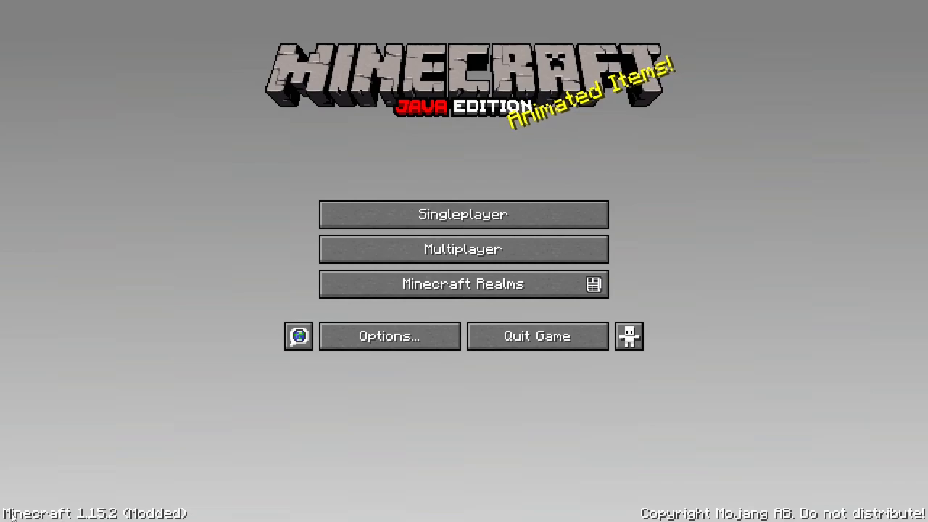
mouse_move(139, 500)
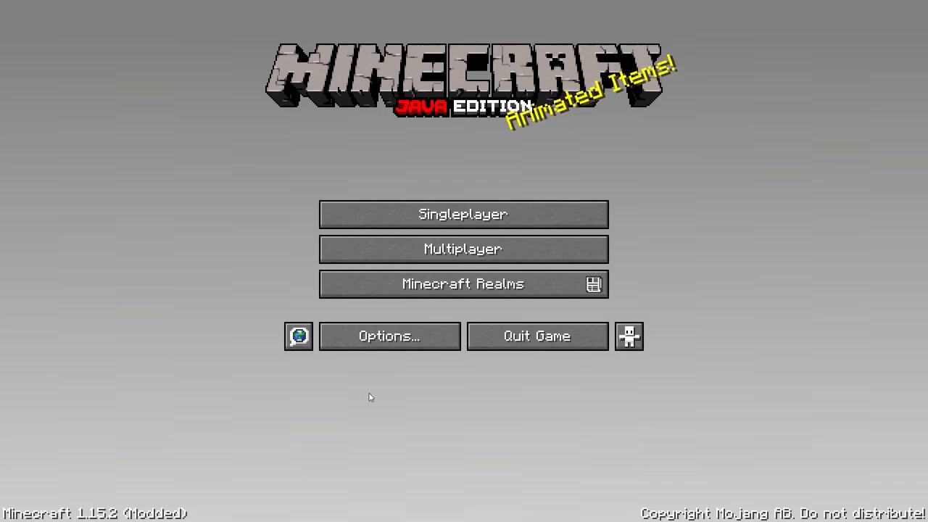
click(390, 337)
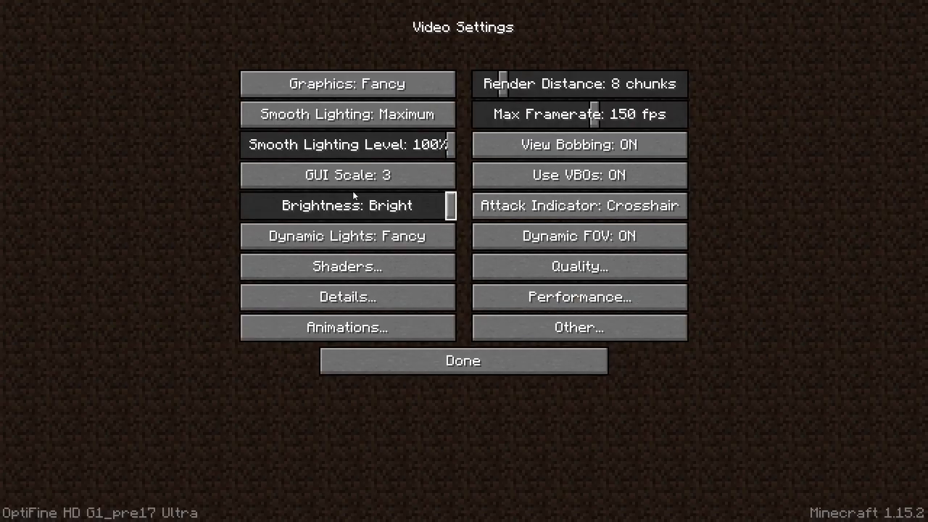
mouse_move(628, 386)
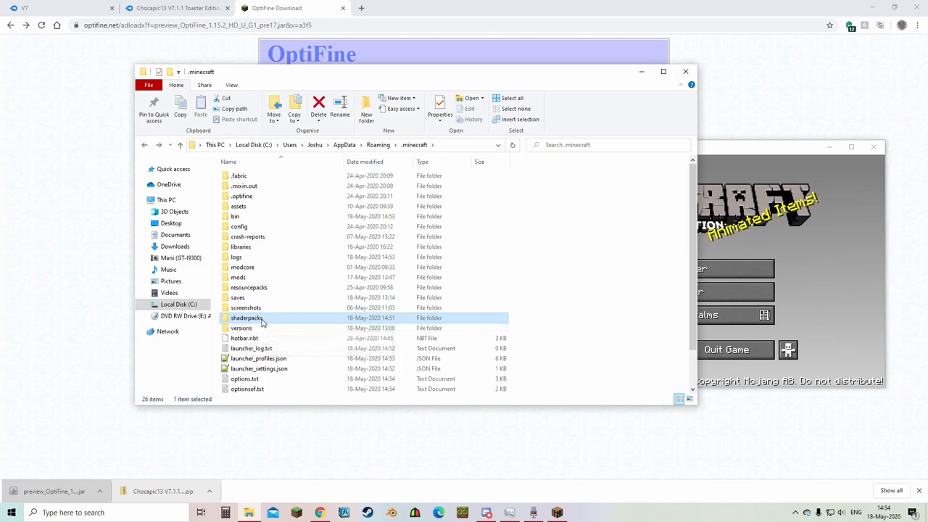
mouse_move(243, 318)
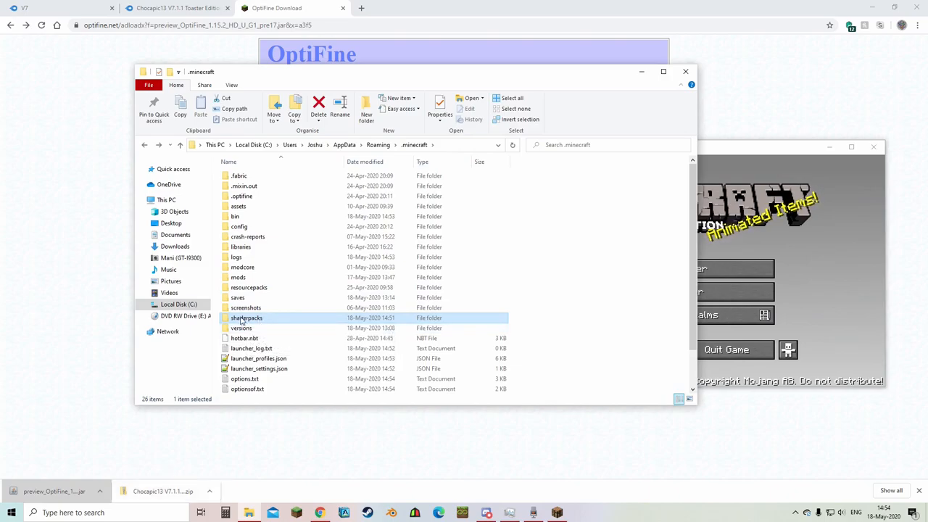
double_click(245, 318)
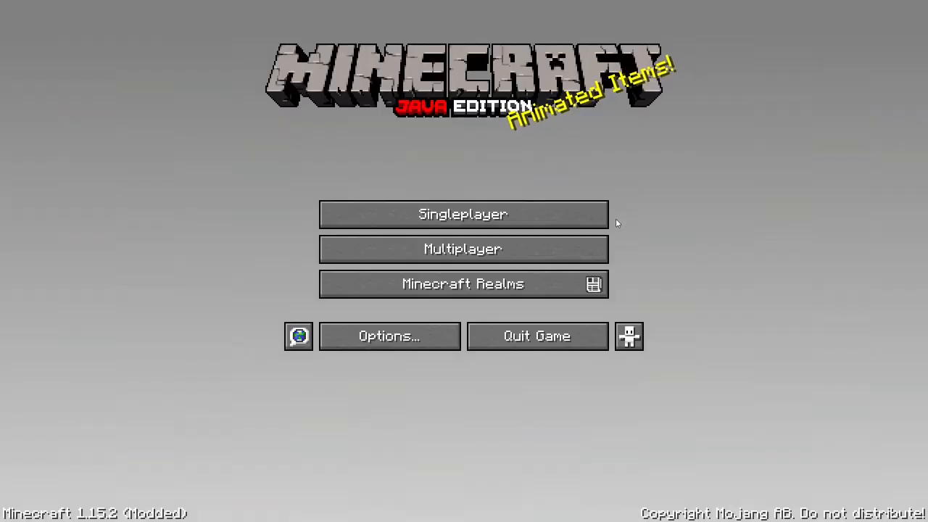
Load a singleplayer world and pause it to reach the options.
click(463, 214)
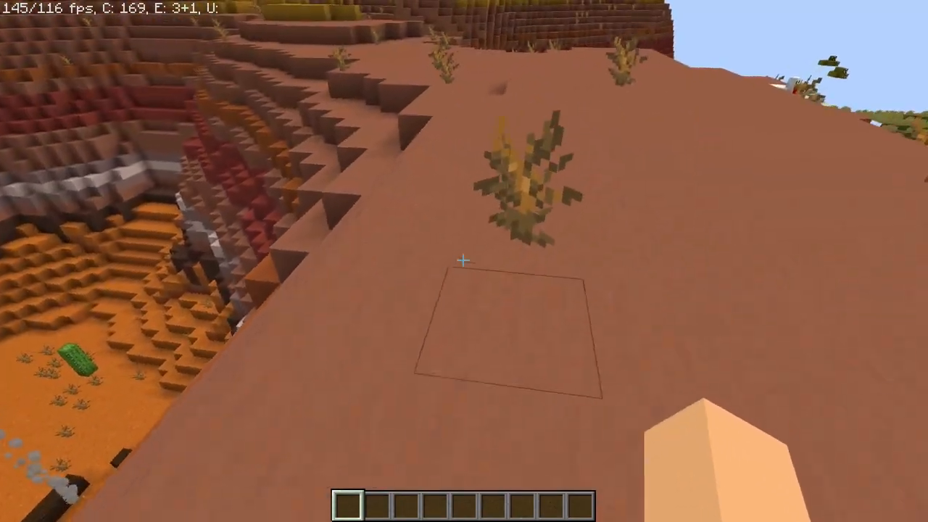
mouse_move(464, 261)
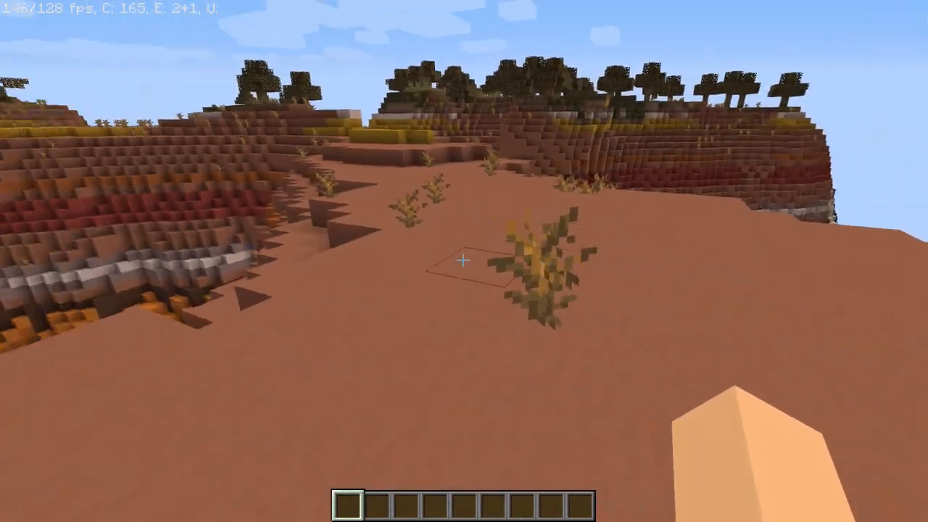
key(Escape)
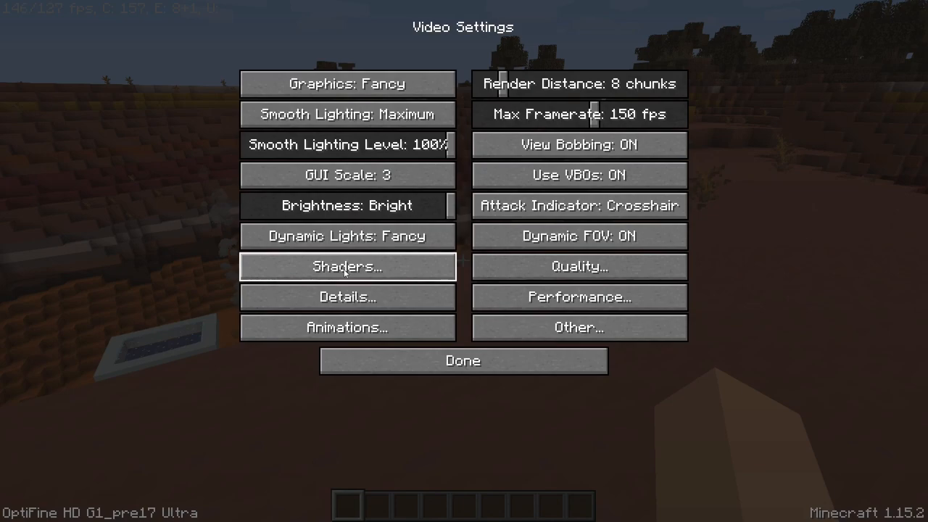
Make Chocapic13 V7.1.1 Toaster Edition.zip the active shader pack.
click(347, 267)
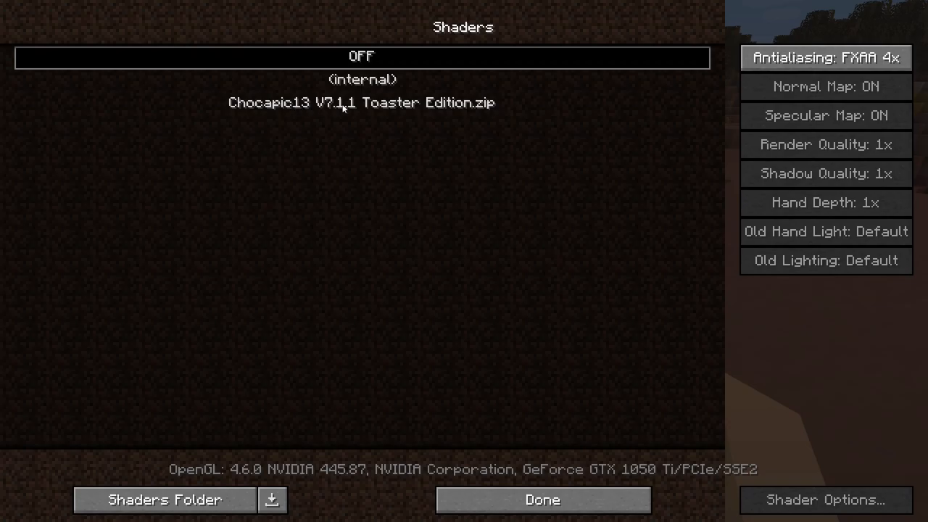
click(361, 102)
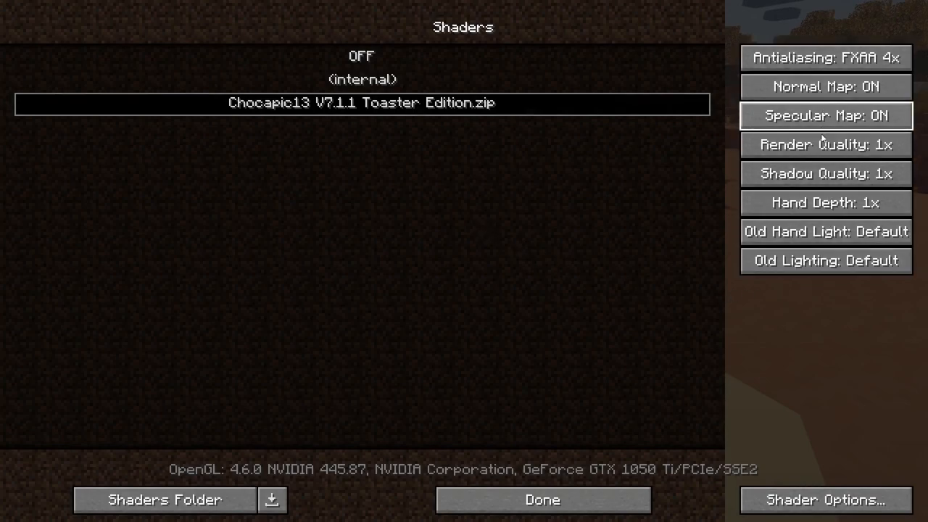
mouse_move(817, 315)
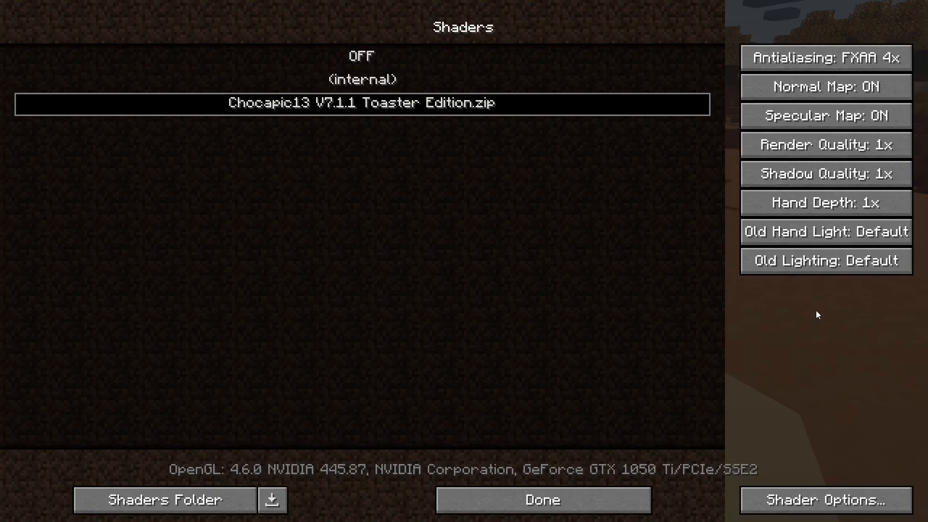
mouse_move(854, 69)
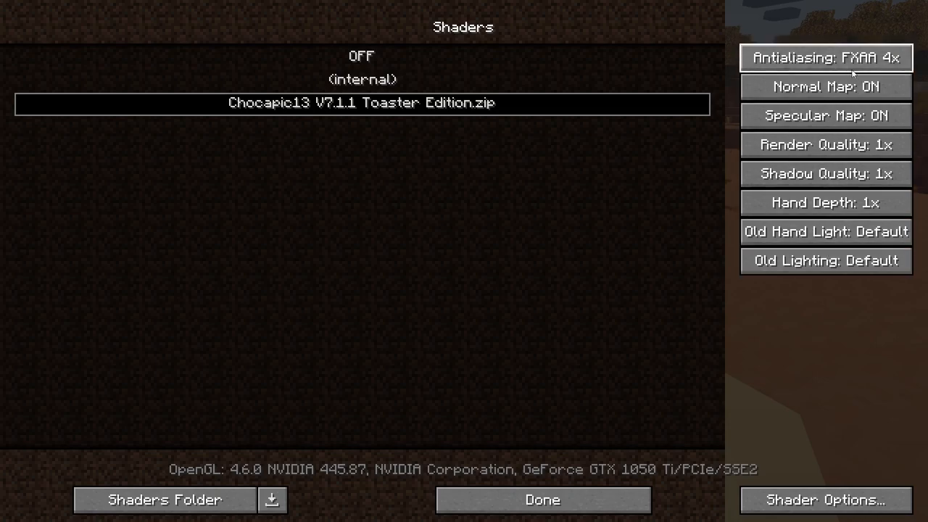
mouse_move(825, 58)
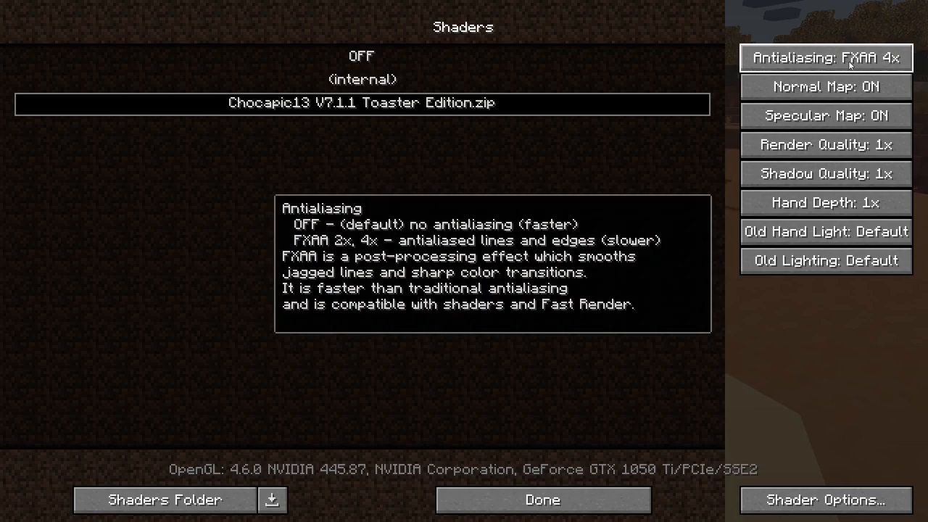
mouse_move(570, 134)
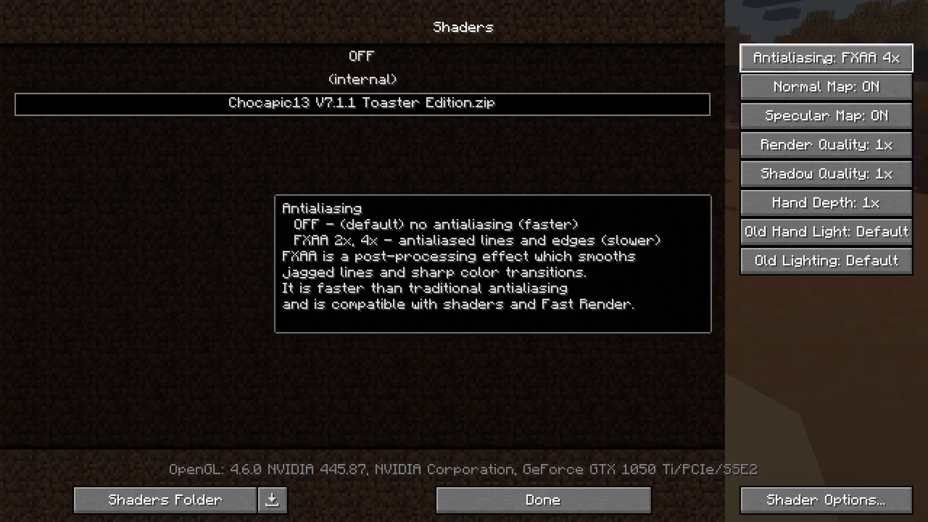
Browse the Chocapic13 Shader Options into Shadows, then back out to Video Settings.
click(539, 499)
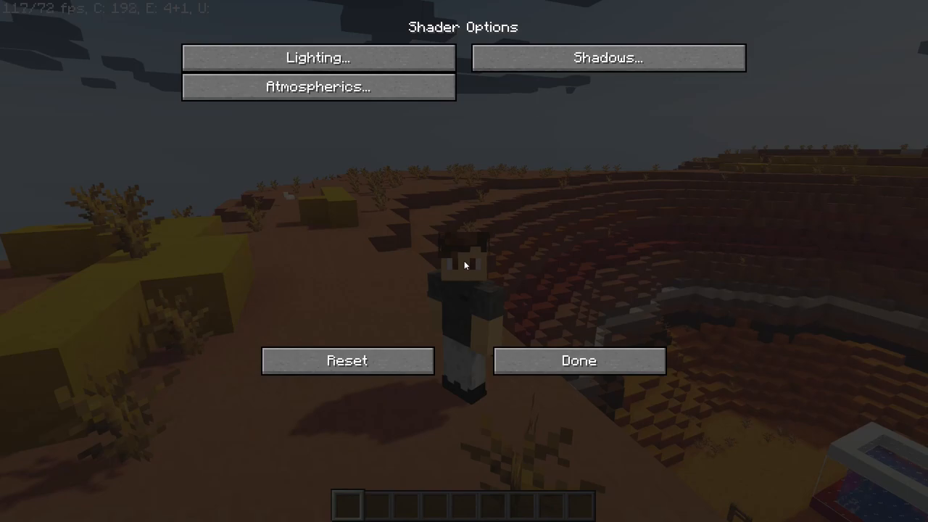
mouse_move(252, 109)
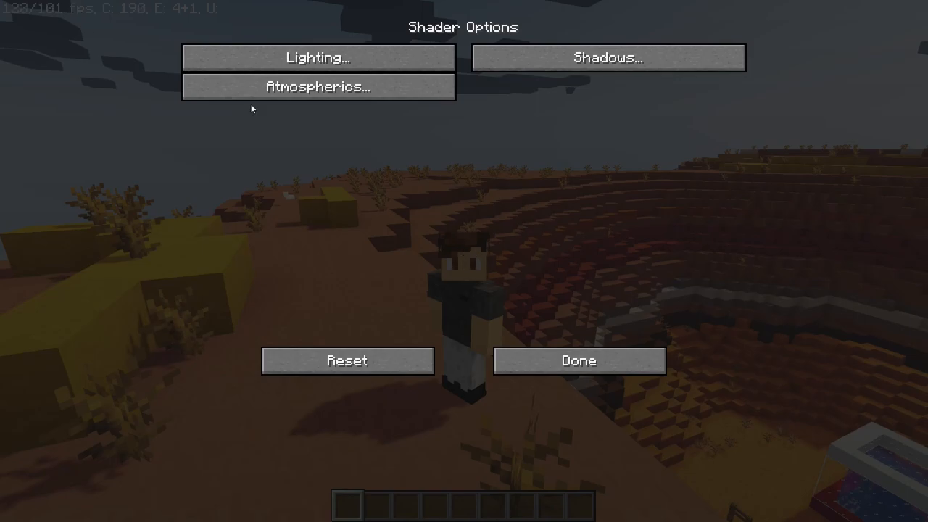
click(608, 56)
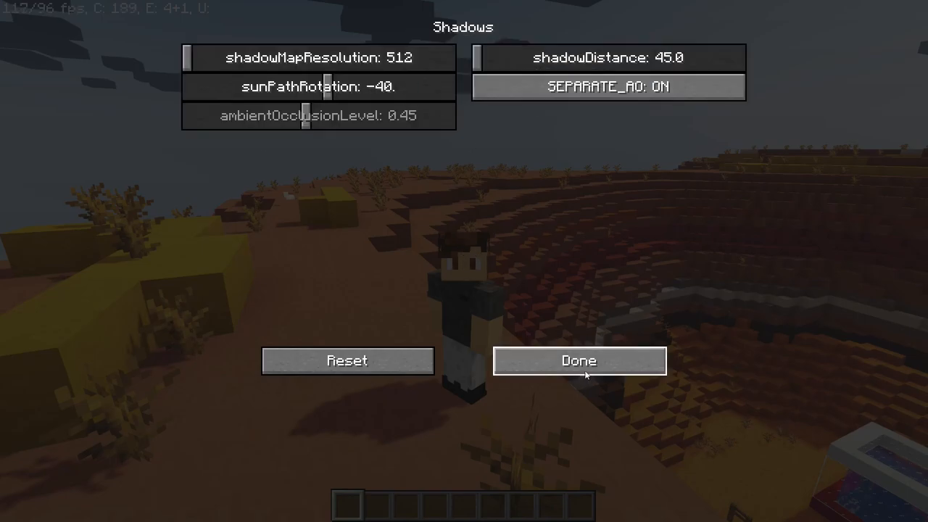
click(578, 361)
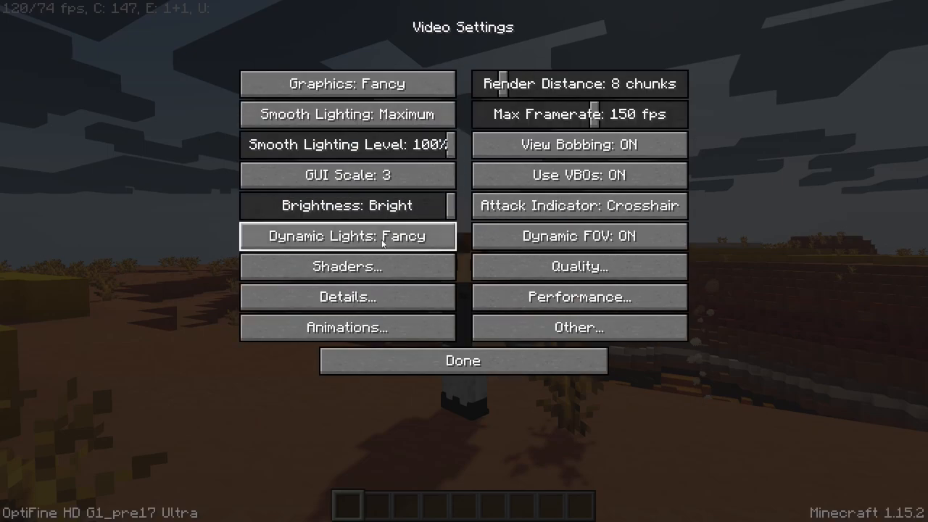
Reopen the pack's Shadows settings, nudge shadowMapResolution to 768 and return it to 512.
click(346, 266)
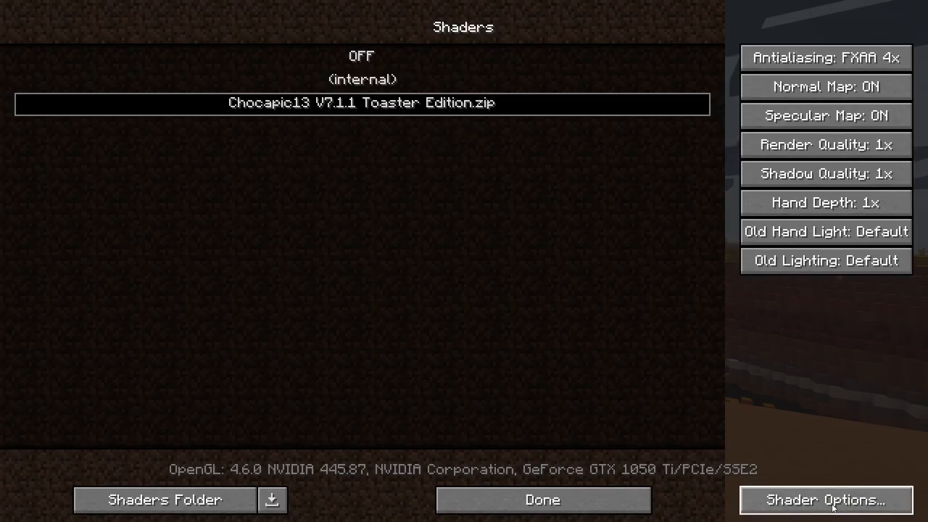
click(827, 500)
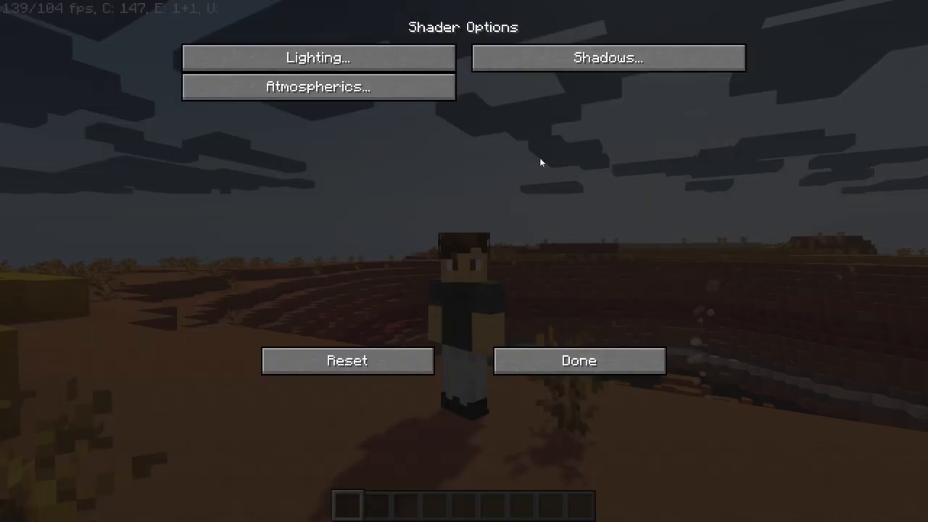
mouse_move(617, 72)
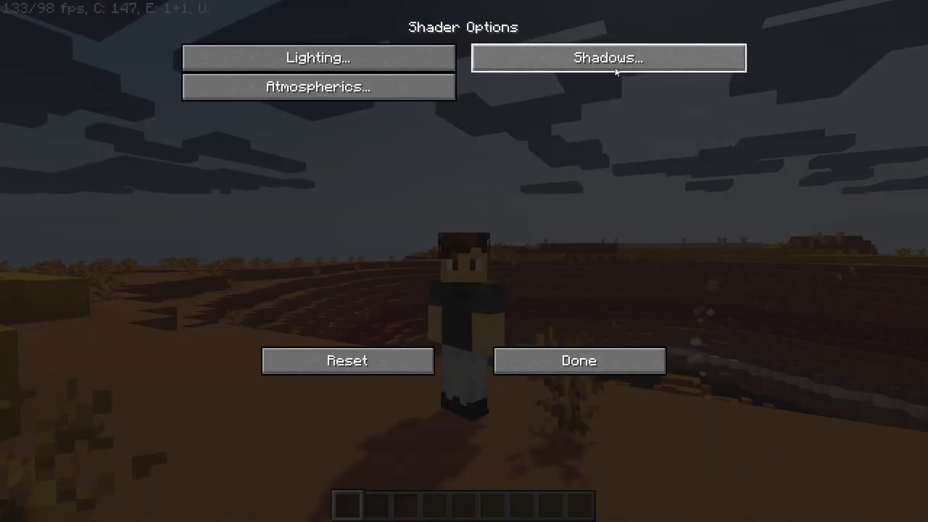
click(610, 59)
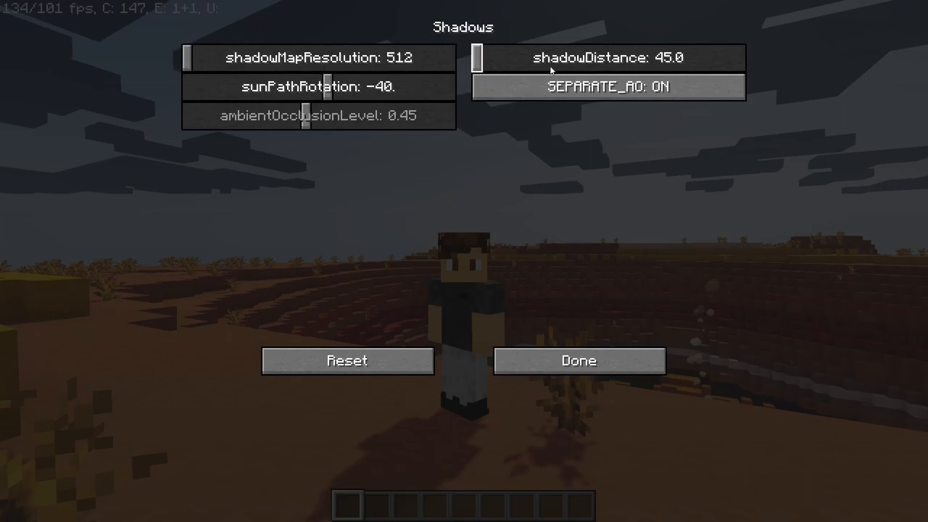
mouse_move(578, 58)
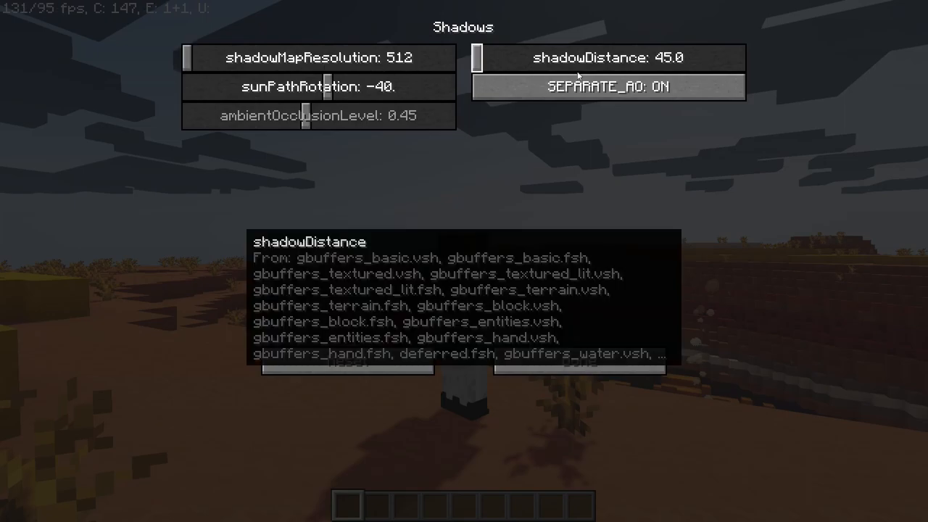
drag(187, 57, 225, 57)
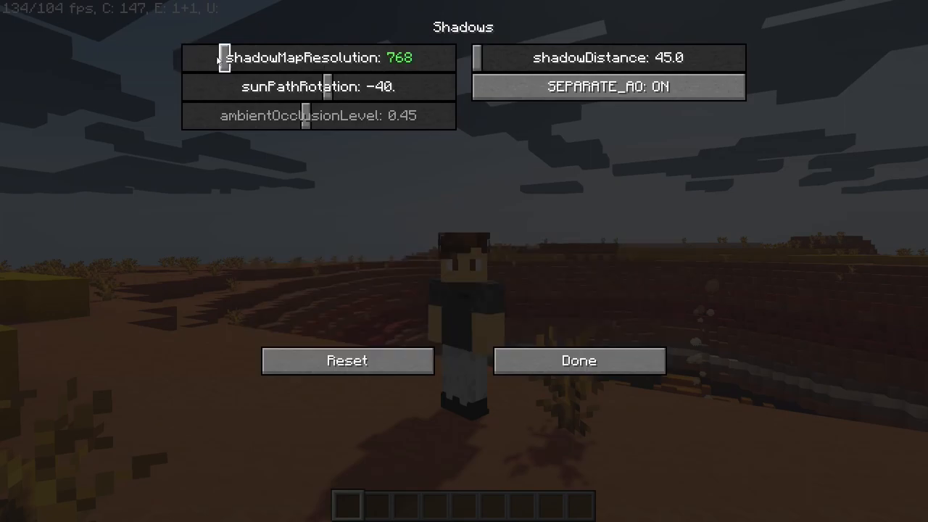
click(579, 360)
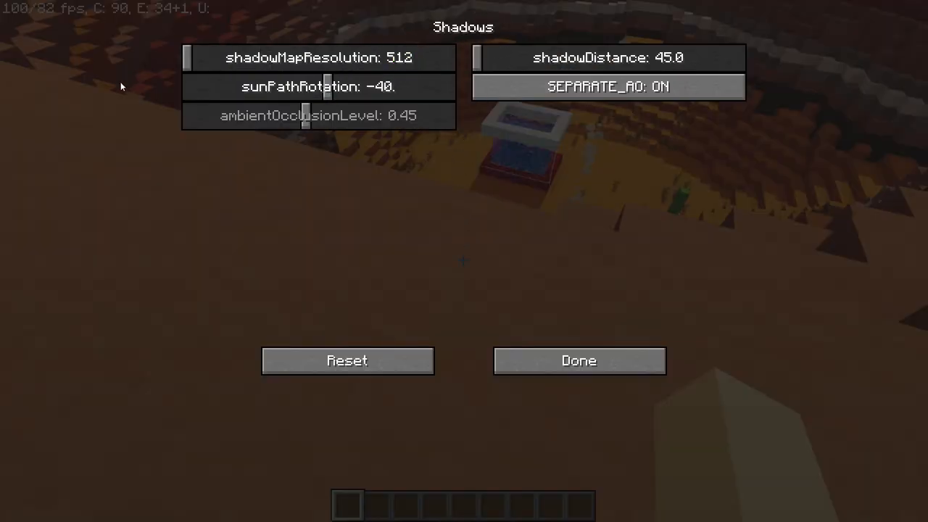
Raise shadowDistance to 100 in the Chocapic13 shader options and return to the shaded world.
click(580, 360)
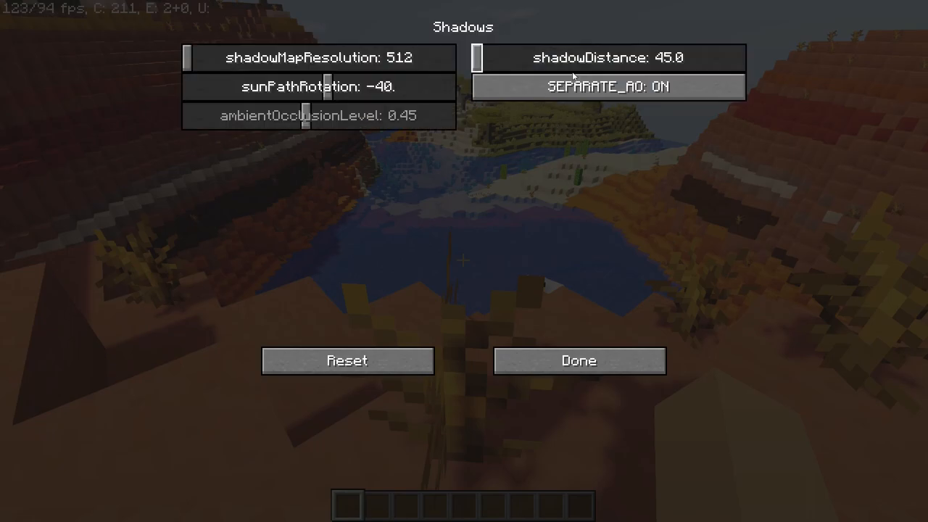
drag(476, 58, 535, 57)
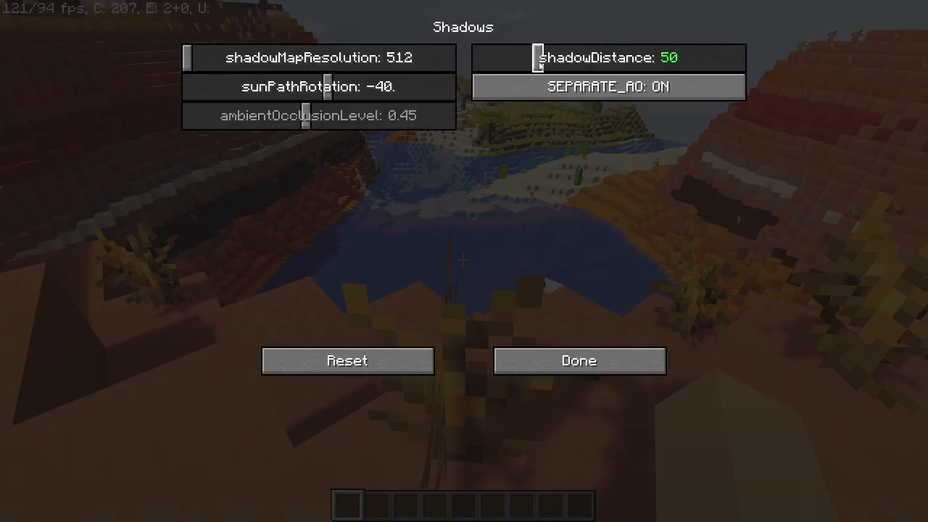
drag(536, 58, 638, 58)
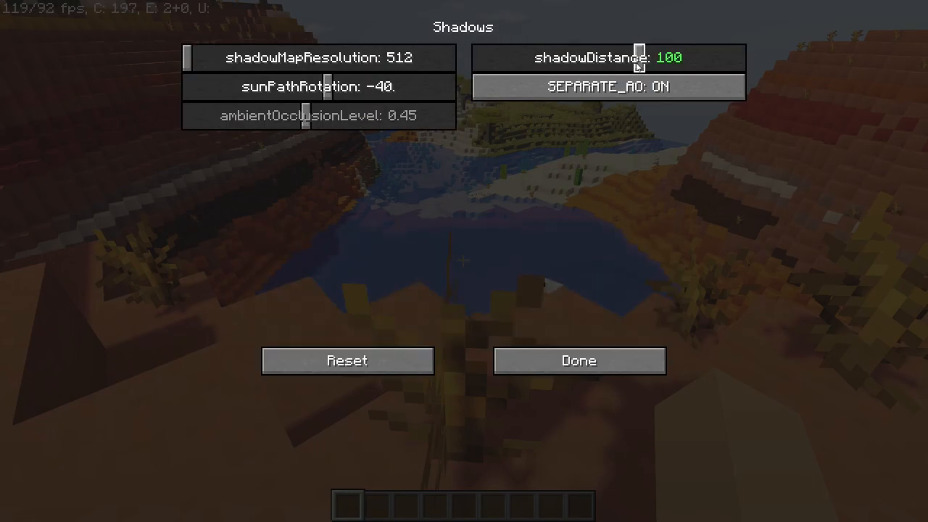
click(580, 361)
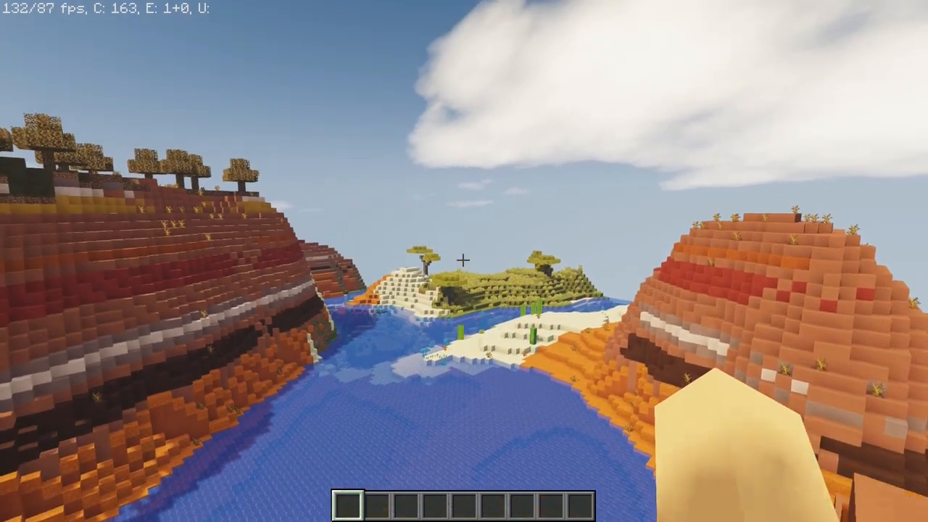
mouse_move(464, 261)
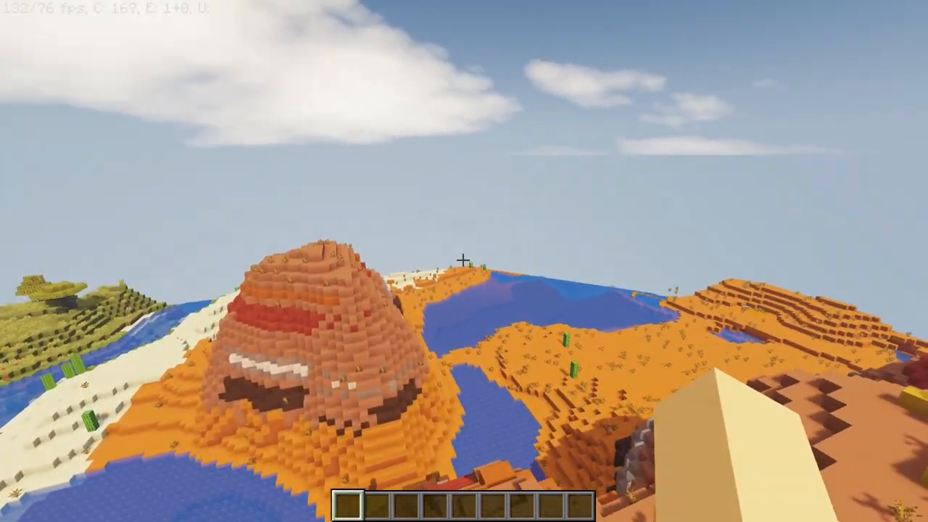